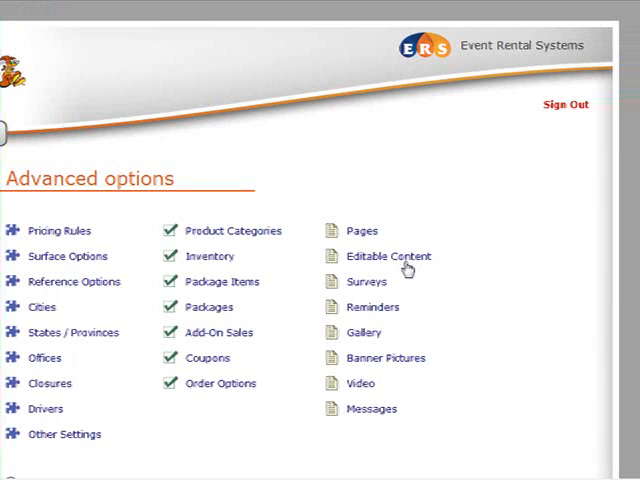
Open the Editable Content settings under Advanced options.
{"action": "left_click", "coordinate": [386, 256]}
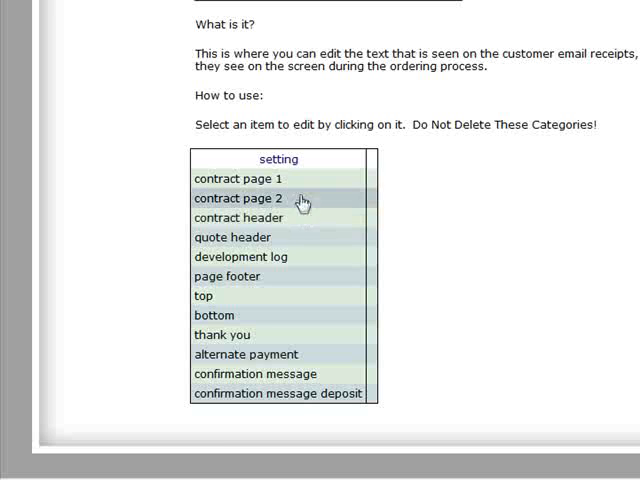
{"action": "mouse_move", "coordinate": [283, 238]}
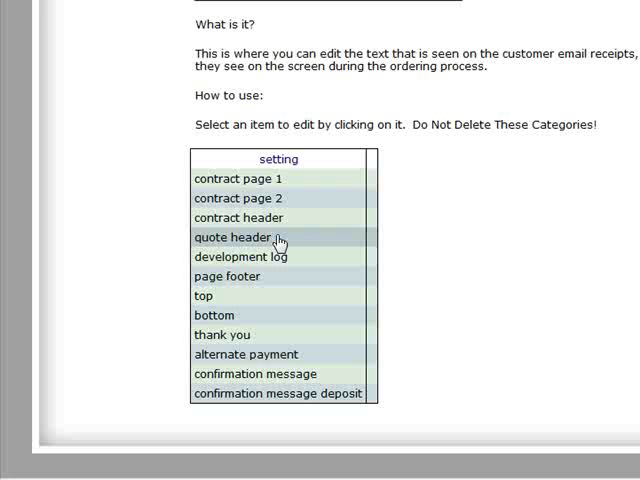
{"action": "mouse_move", "coordinate": [267, 262]}
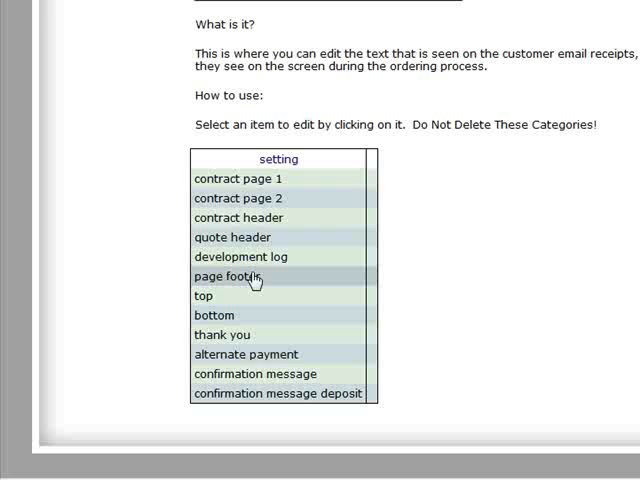
{"action": "mouse_move", "coordinate": [278, 281]}
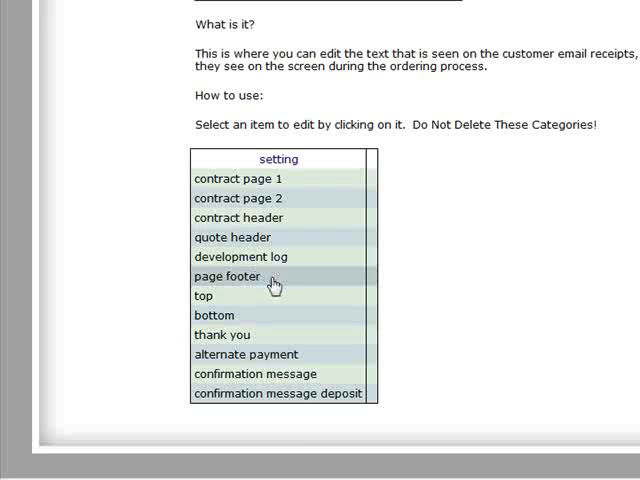
{"action": "mouse_move", "coordinate": [247, 315]}
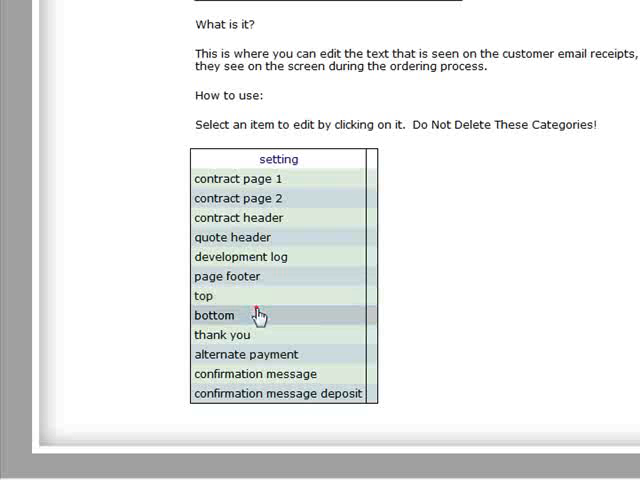
Open the 'bottom' setting, review its customer tips and reminders text, and submit it.
{"action": "left_click", "coordinate": [212, 315]}
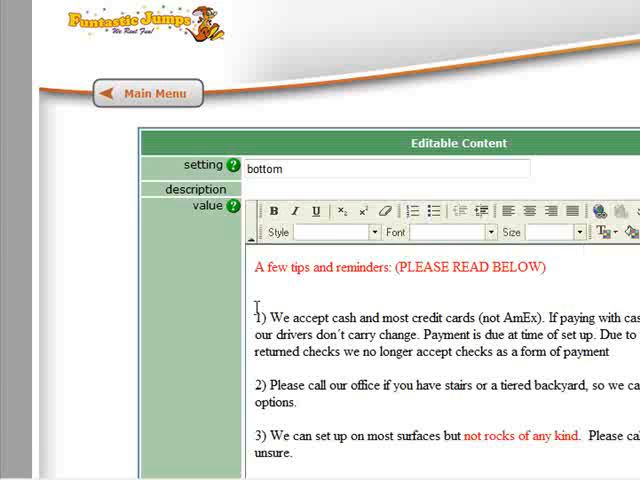
{"action": "scroll", "scroll_direction": "down", "scroll_amount": 3}
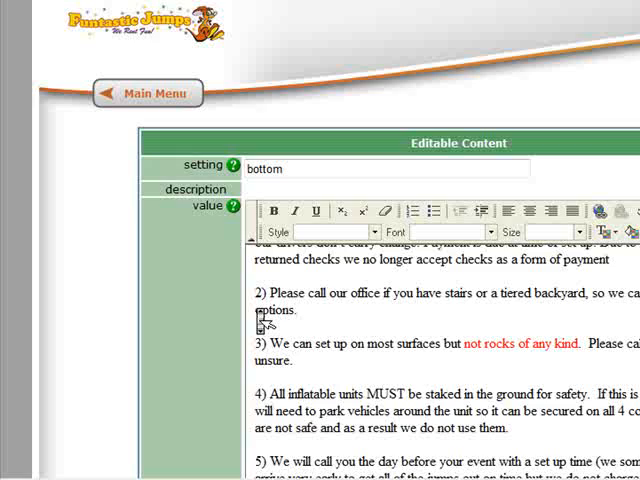
{"action": "scroll", "scroll_direction": "down", "scroll_amount": 3}
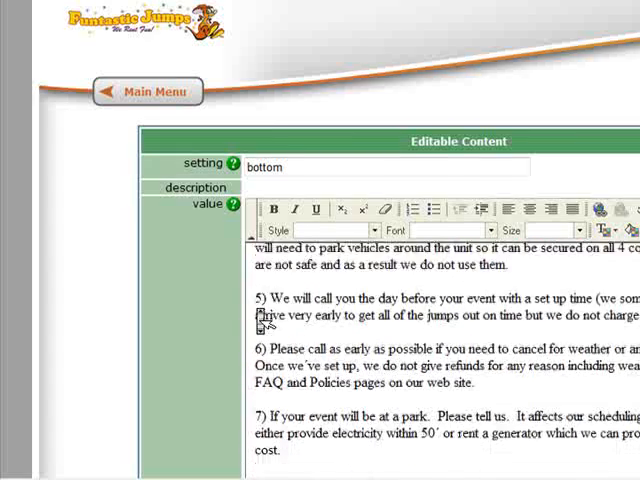
{"action": "scroll", "scroll_direction": "down", "scroll_amount": 3}
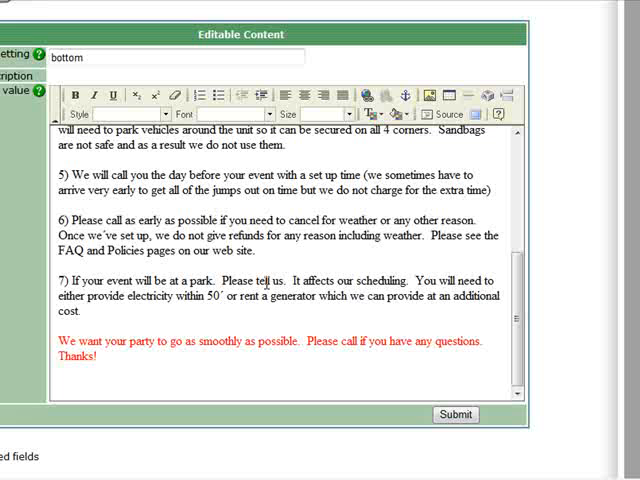
{"action": "mouse_move", "coordinate": [410, 338]}
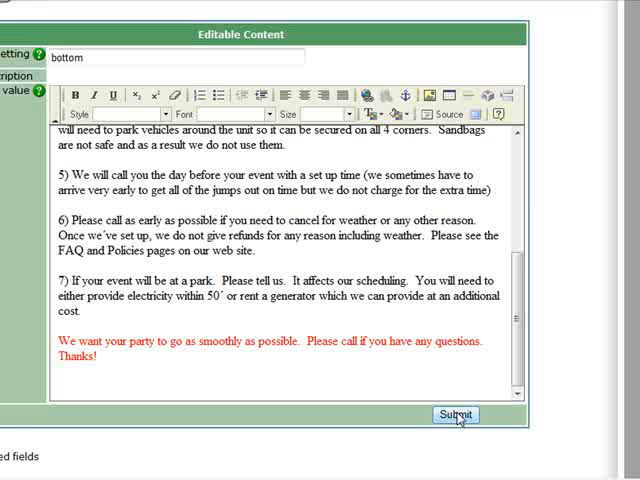
{"action": "left_click", "coordinate": [455, 415]}
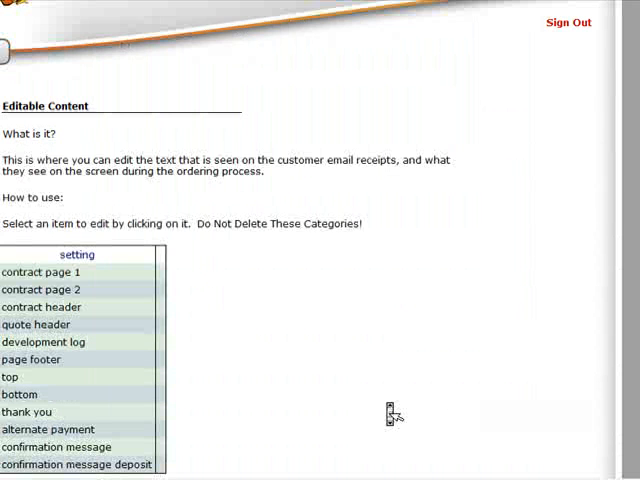